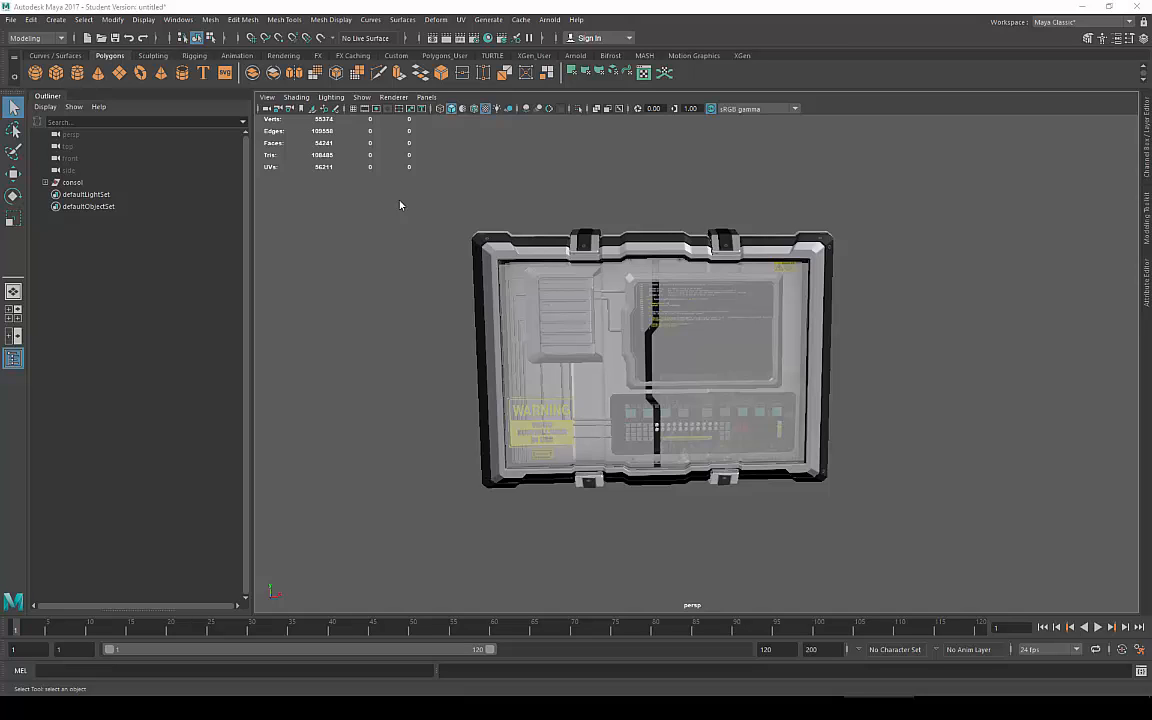
Open the Plug-in Manager from Windows > Settings/Preferences to load the Simplygon plug-in
{"action": "left_click", "coordinate": [183, 20]}
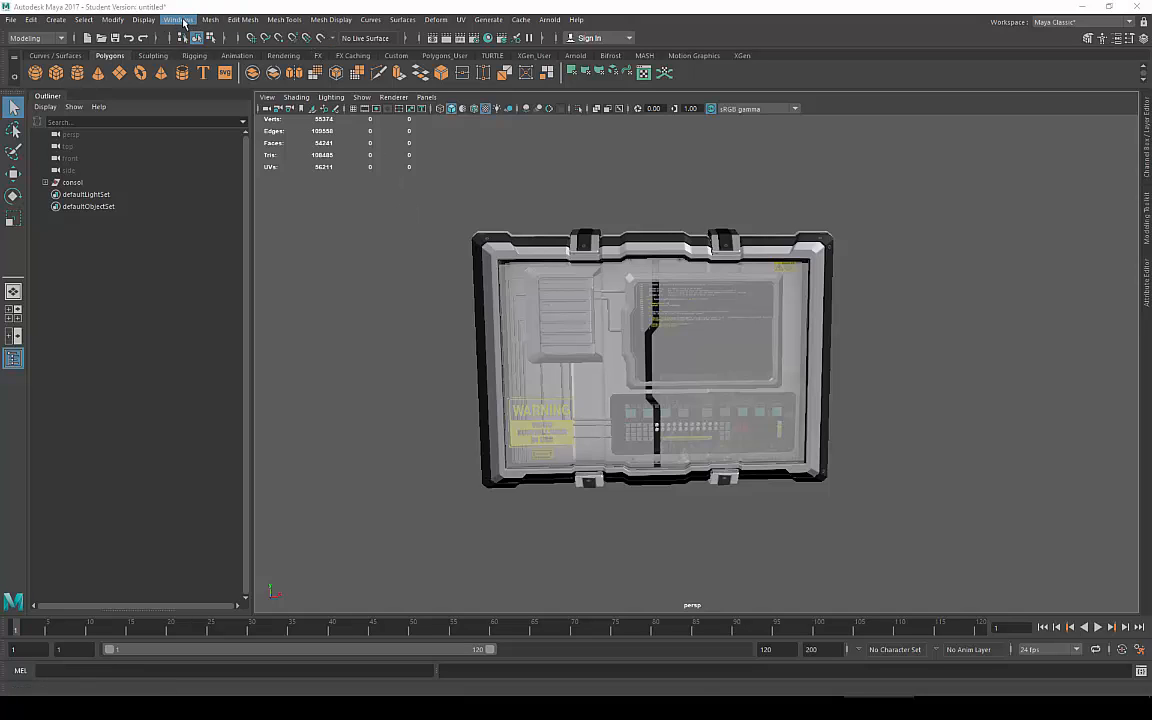
{"action": "left_click", "coordinate": [180, 20]}
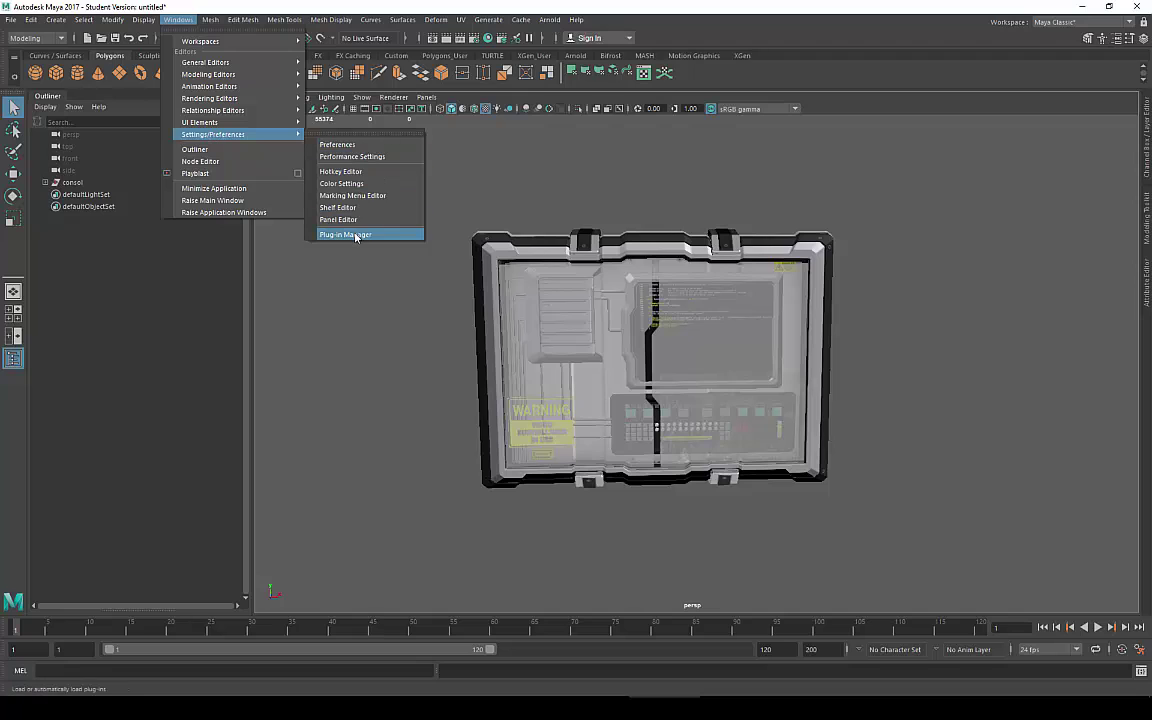
{"action": "left_click", "coordinate": [345, 234]}
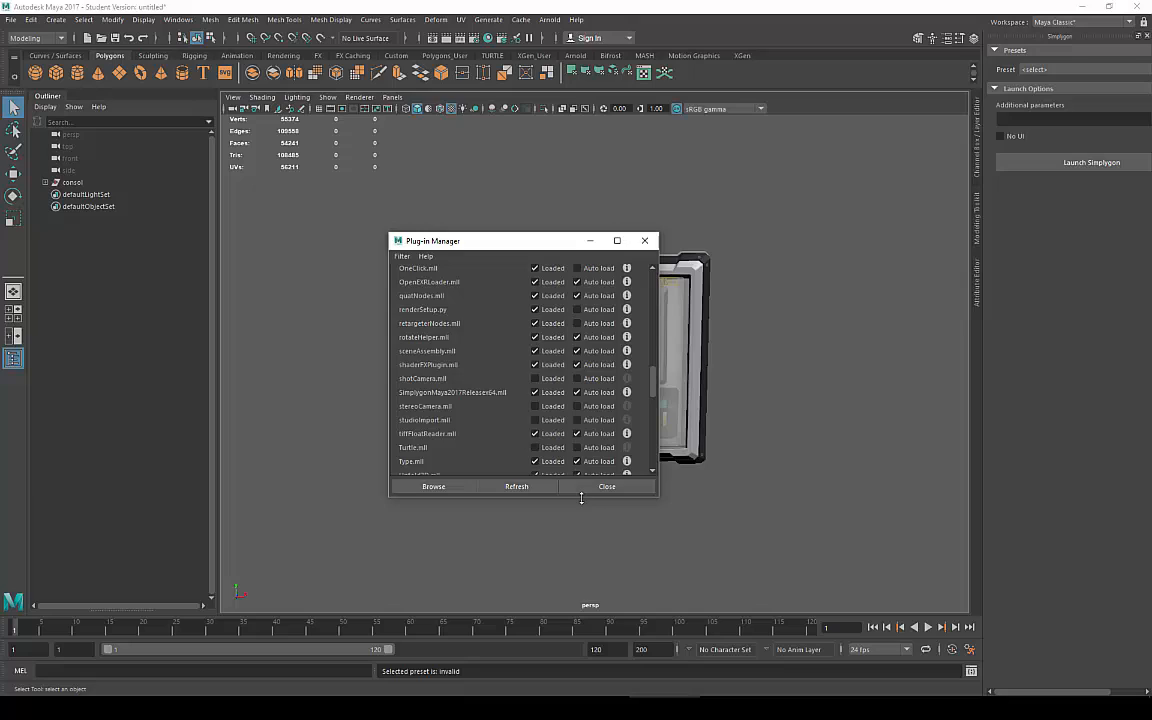
Close the Plug-in Manager and enable No UI in Simplygon's Launch Options
{"action": "left_click", "coordinate": [605, 486]}
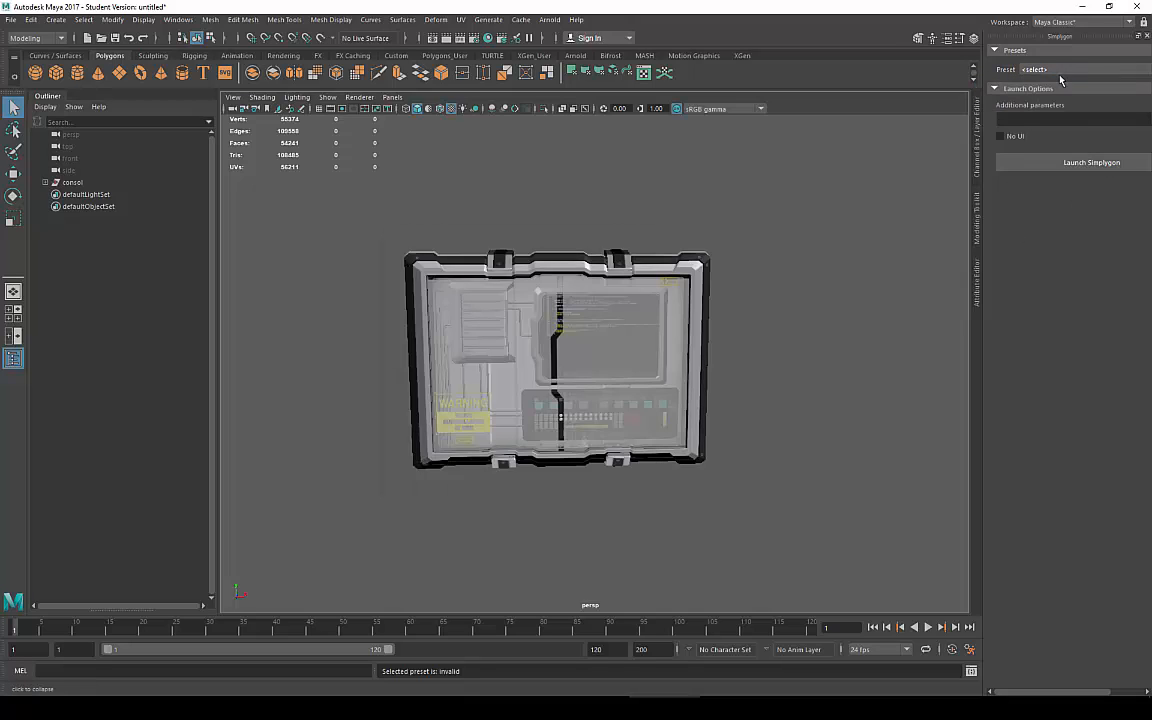
{"action": "left_click", "coordinate": [1005, 139]}
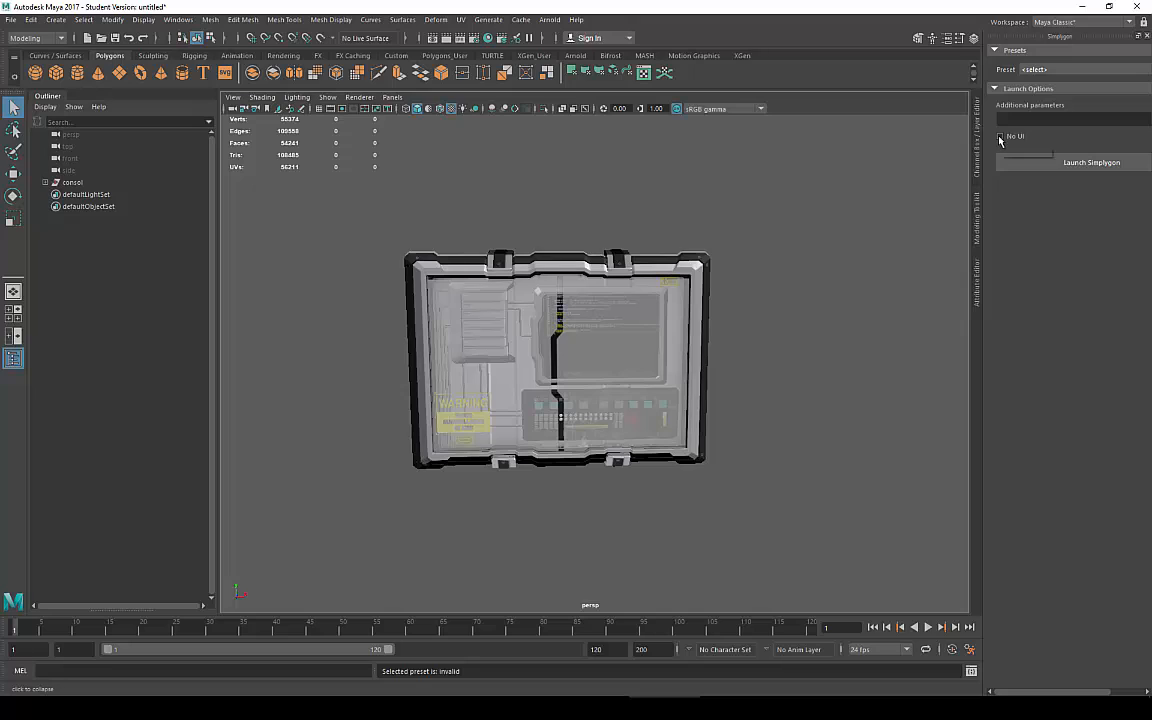
{"action": "left_click", "coordinate": [1004, 136]}
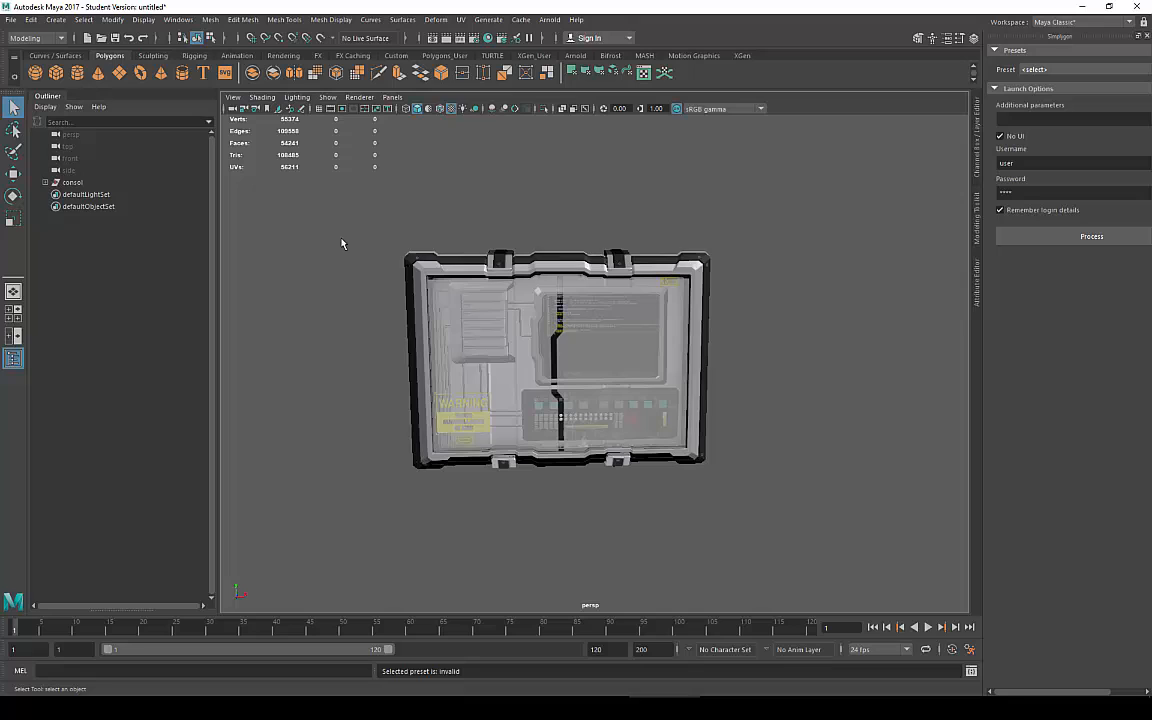
{"action": "left_click", "coordinate": [72, 181]}
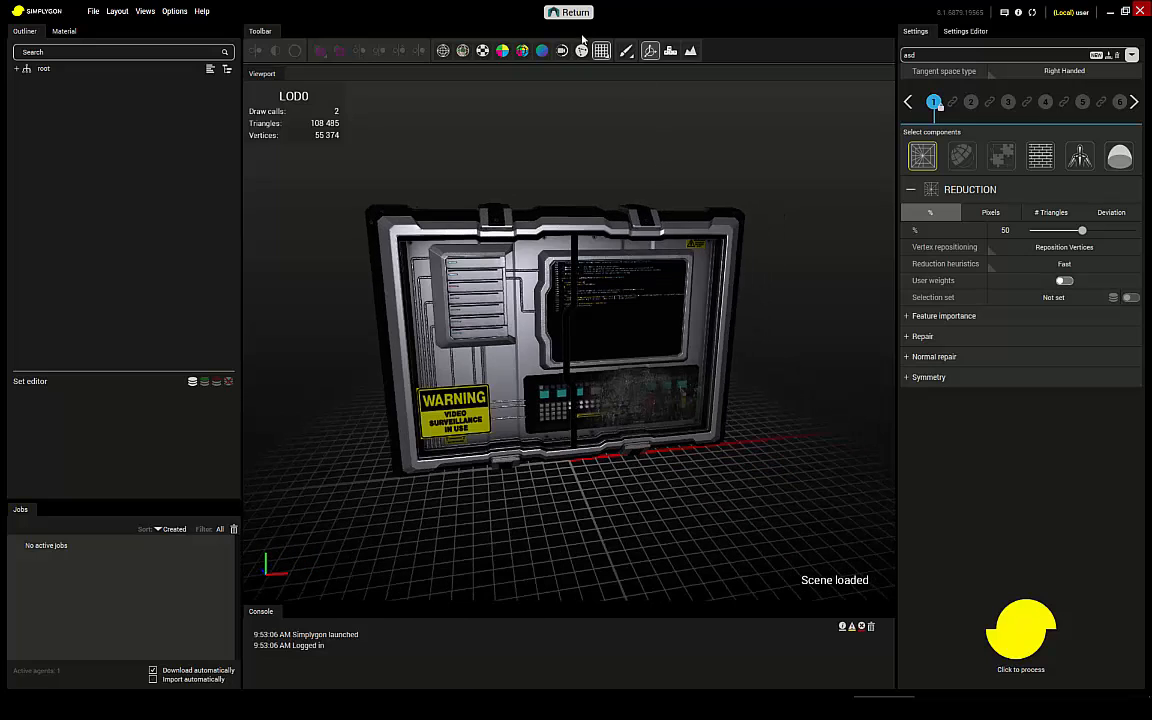
{"action": "mouse_move", "coordinate": [580, 33]}
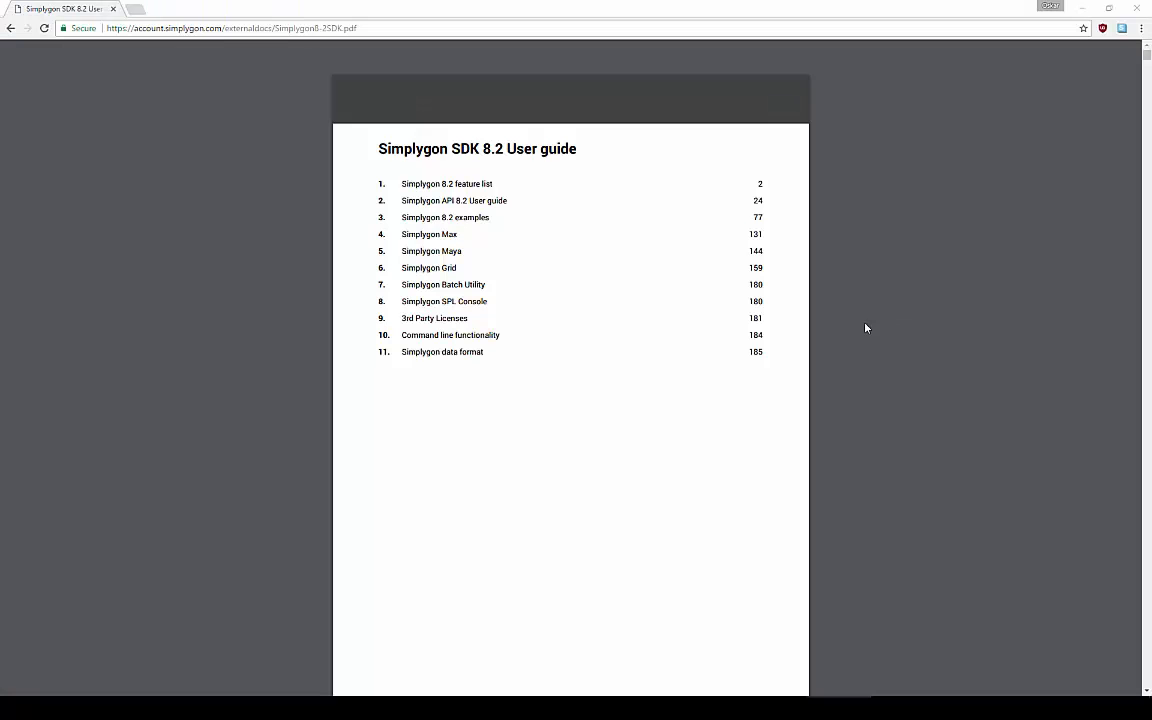
{"action": "mouse_move", "coordinate": [449, 258]}
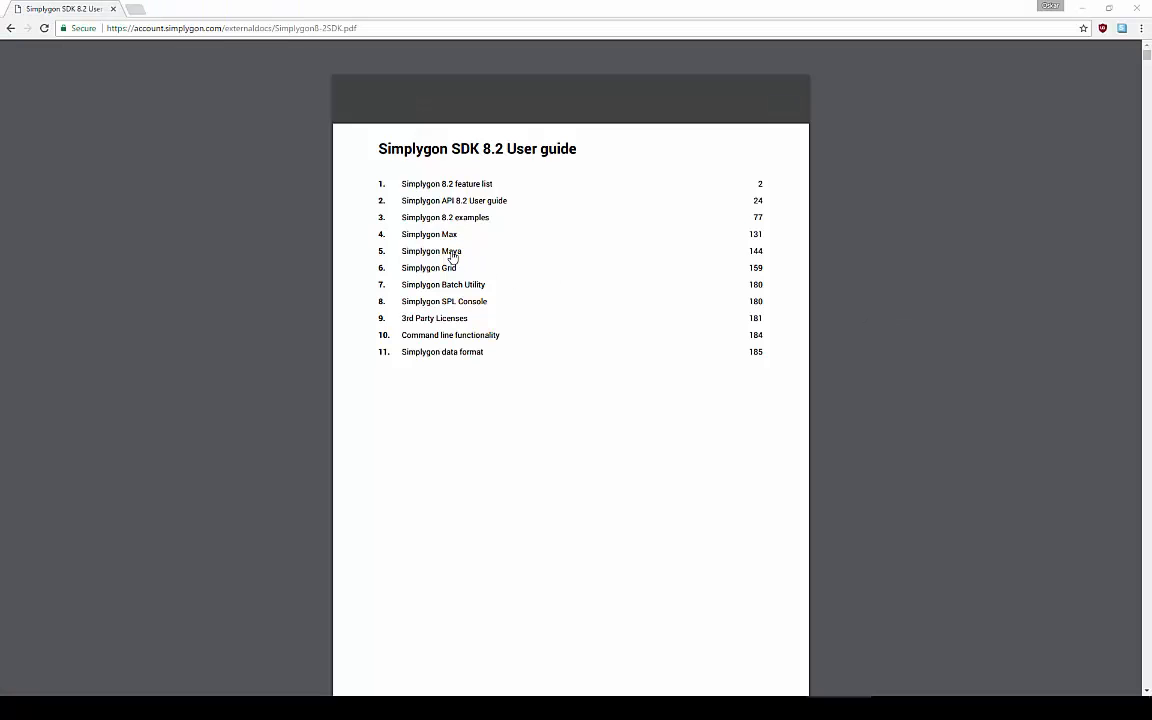
Jump to the Simplygon Maya chapter and scroll to 5.3 Simplygon MEL Script Reference
{"action": "left_click", "coordinate": [430, 251]}
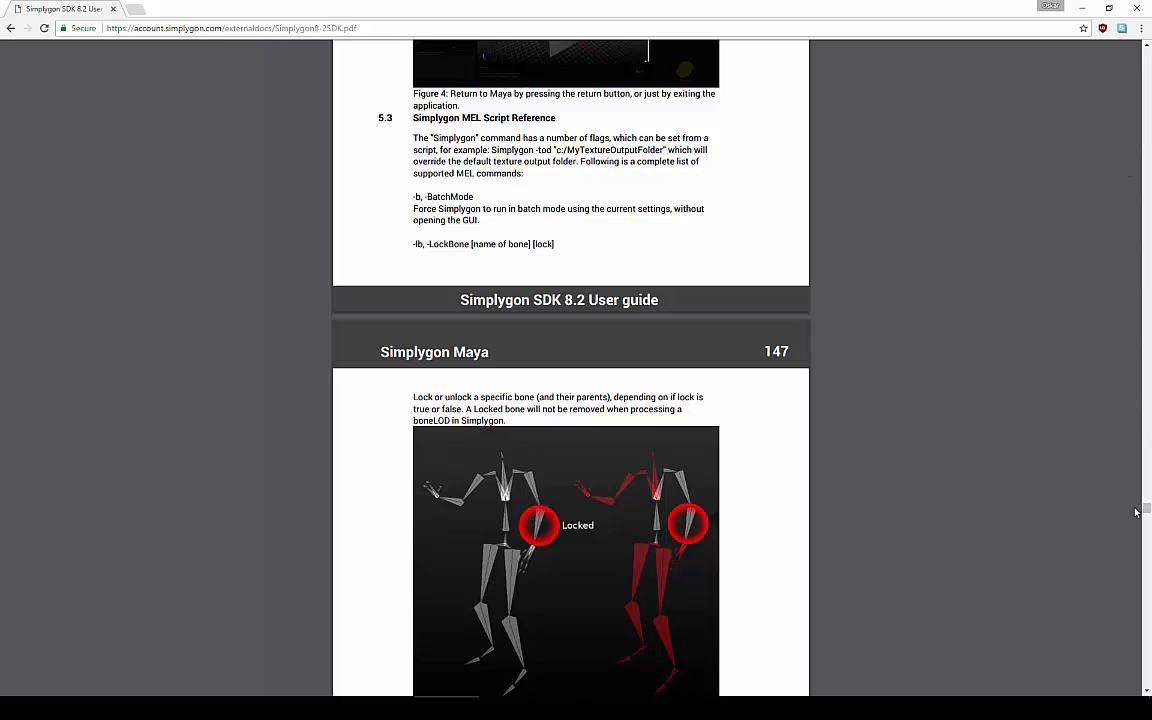
{"action": "scroll", "scroll_direction": "down", "scroll_amount": 3}
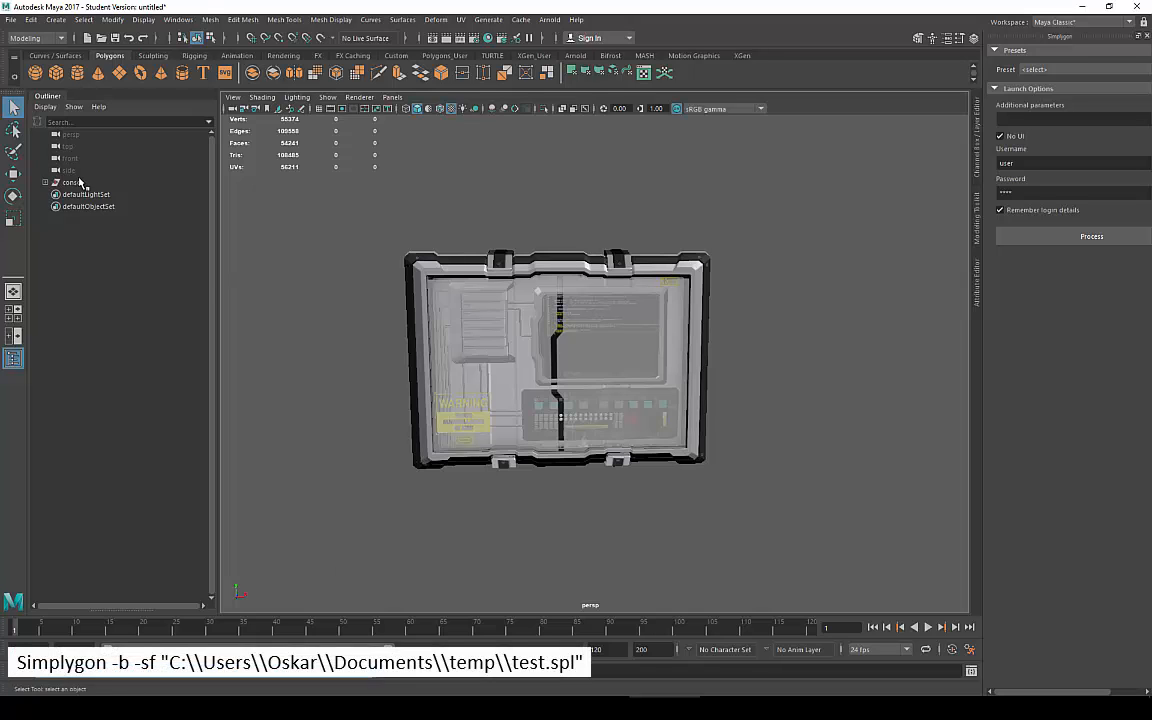
Select the consol model in the Outliner for the Simplygon batch reduction
{"action": "left_click", "coordinate": [1094, 236]}
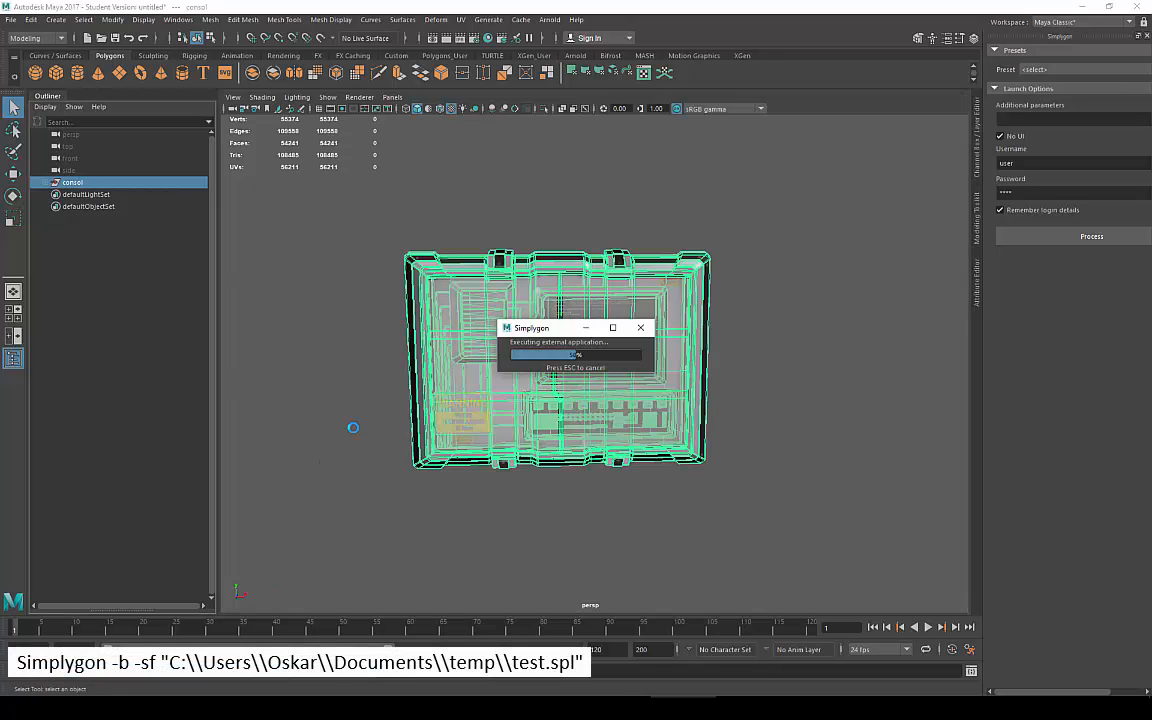